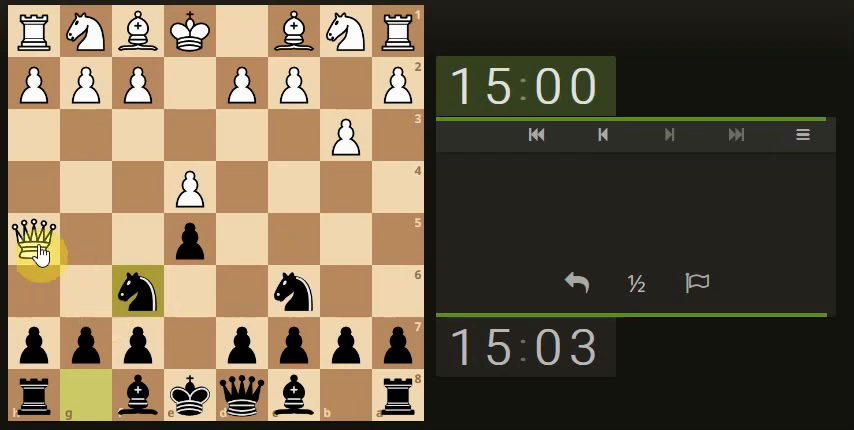
Move the black knight to attack White's queen and post it in the centre.
left_click(138, 196)
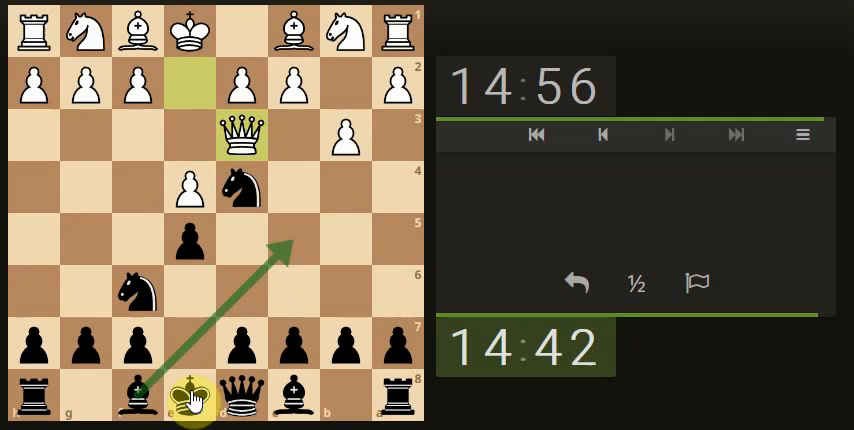
mouse_move(296, 296)
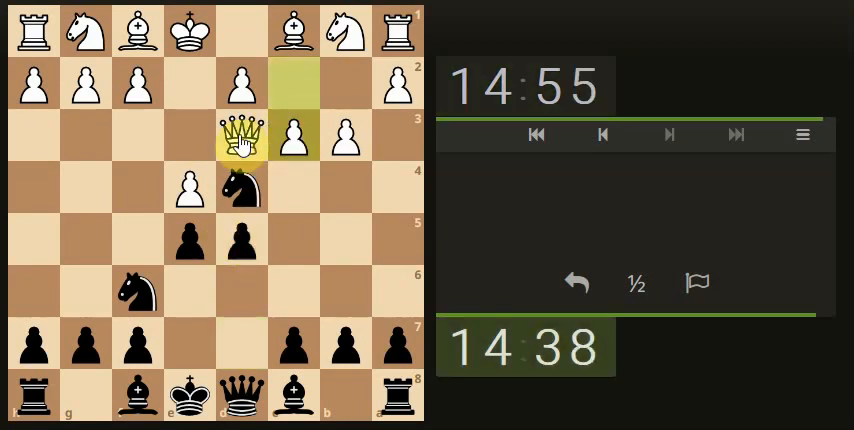
Capture White's centre pawn with a black pawn, renewing the attack on the queen.
left_click(184, 190)
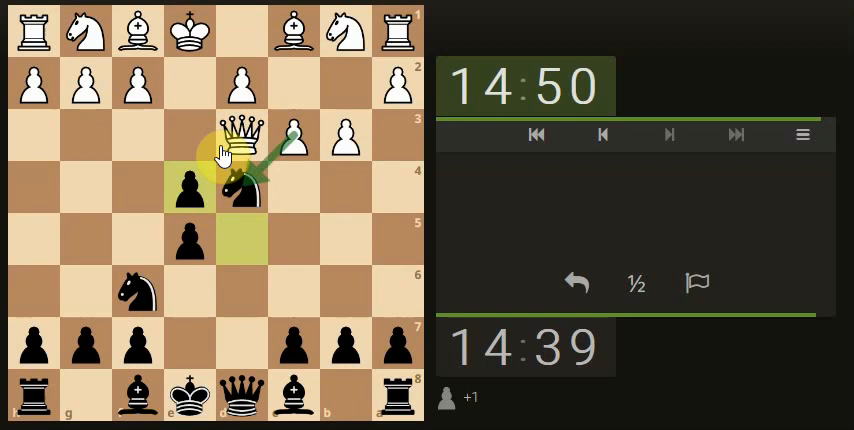
Push another black centre pawn after White's queen retreats beside the knight.
left_click(240, 188)
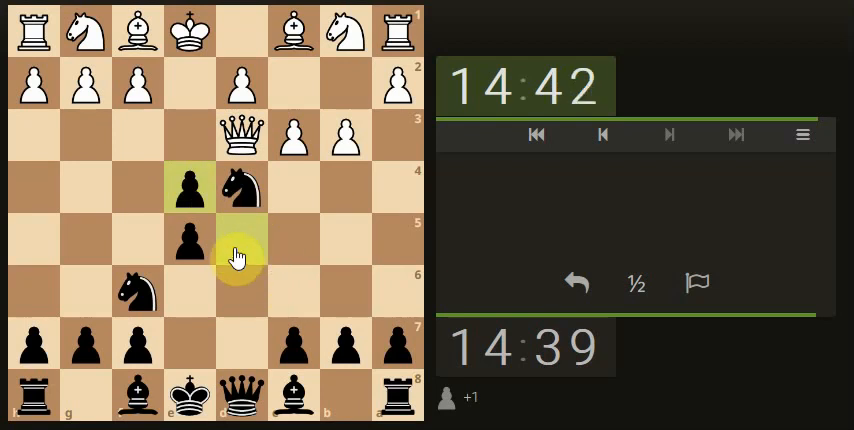
left_click(238, 190)
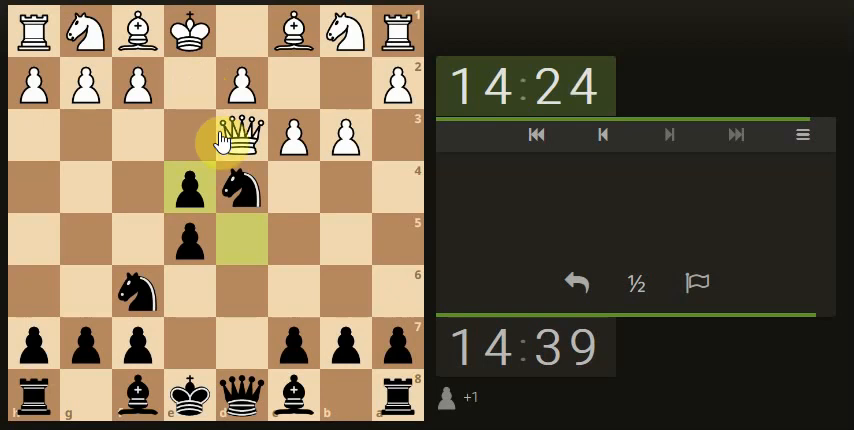
left_click(288, 190)
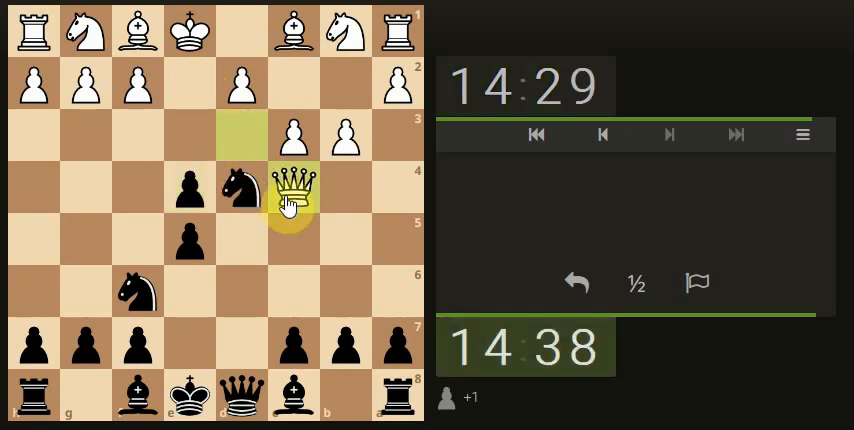